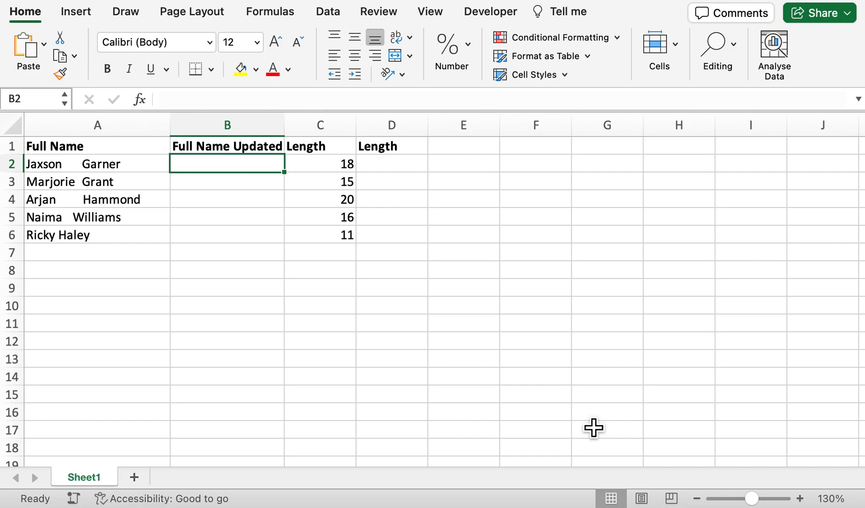
mouse_move(143, 212)
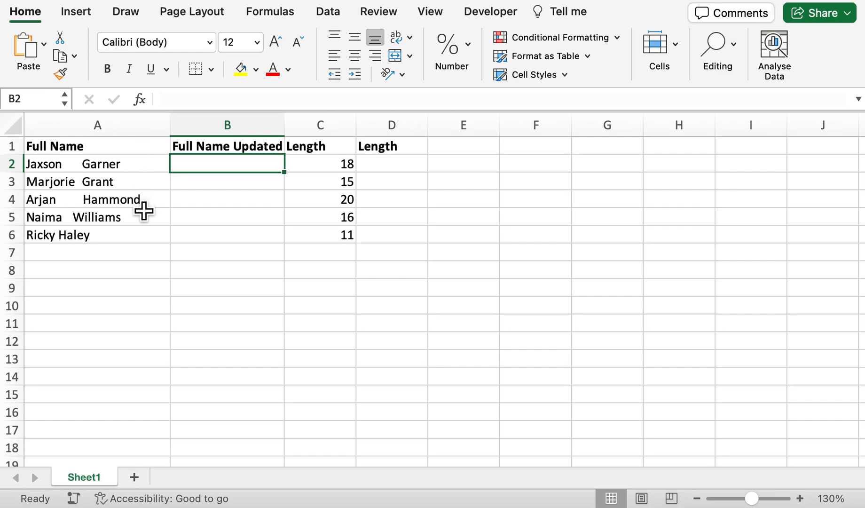
mouse_move(64, 179)
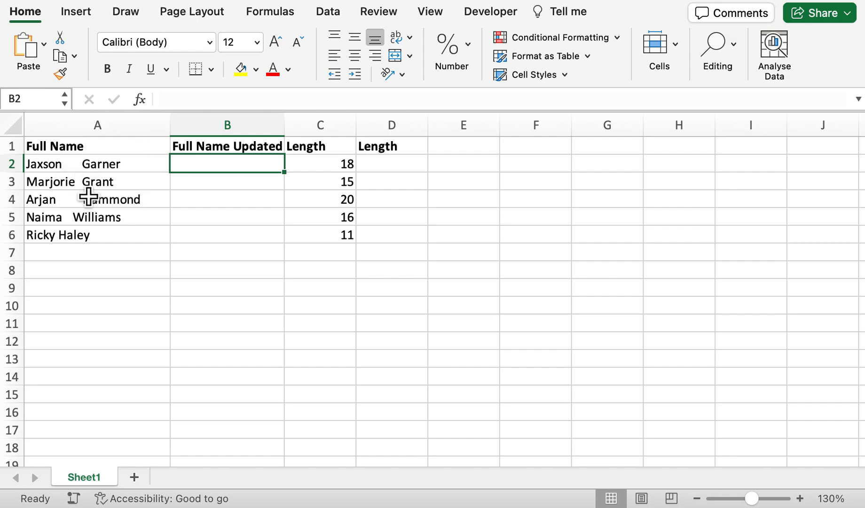
mouse_move(94, 182)
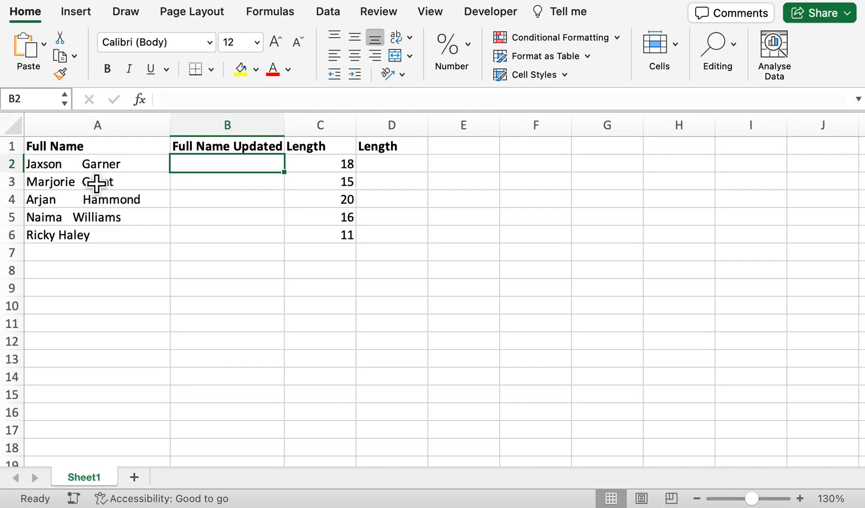
left_click(319, 163)
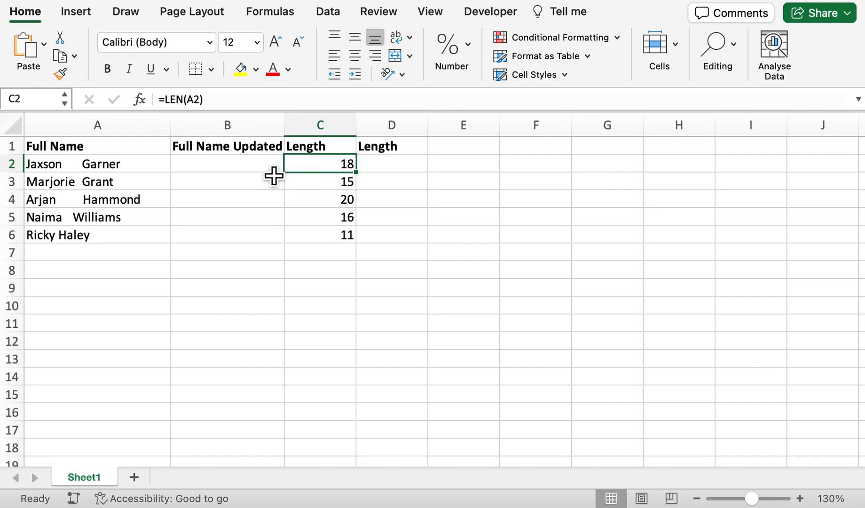
mouse_move(321, 202)
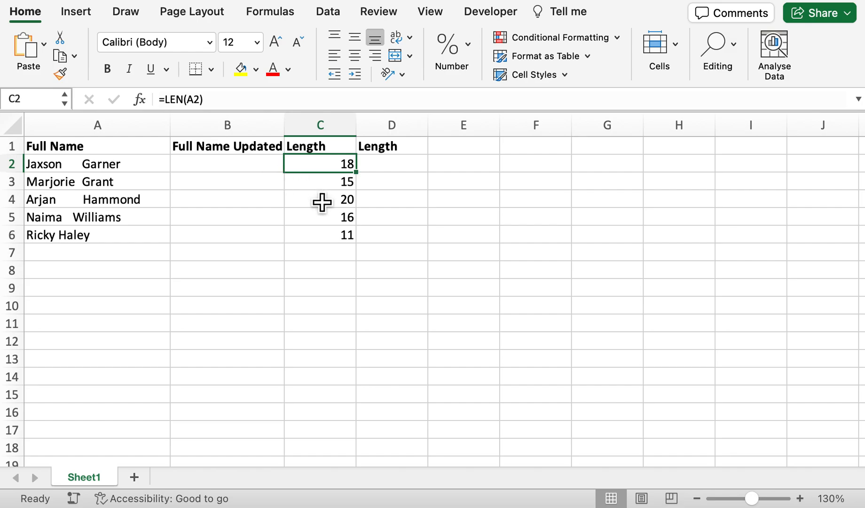
left_click(227, 164)
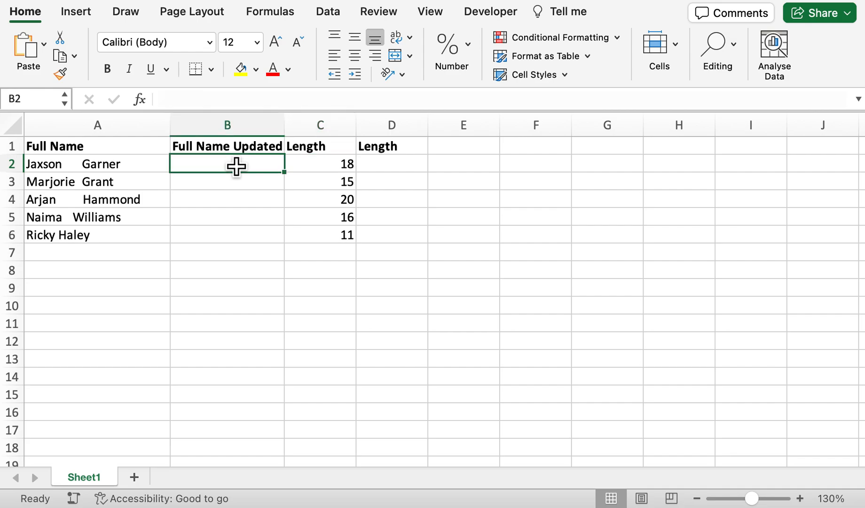
type("=tr")
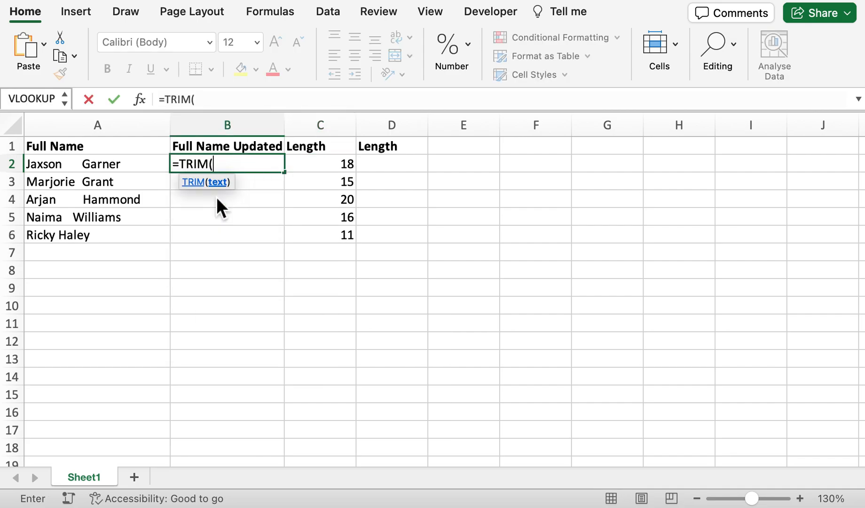
left_click(97, 164)
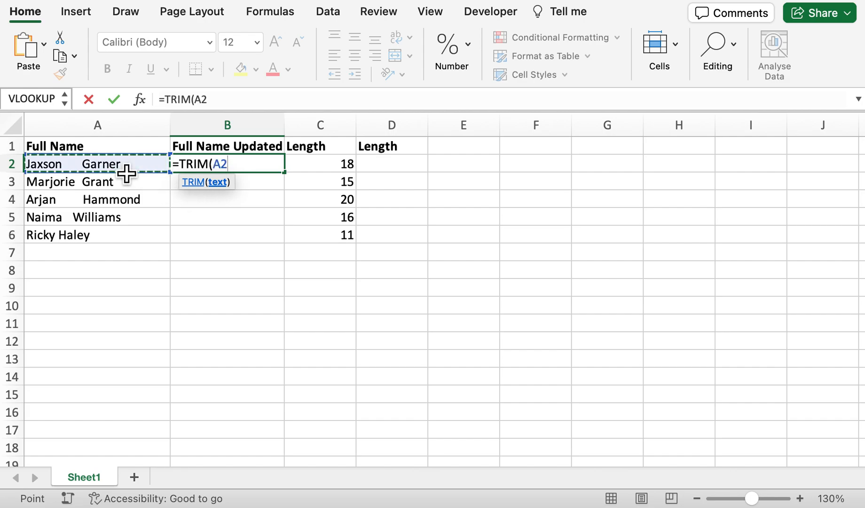
key("Enter")
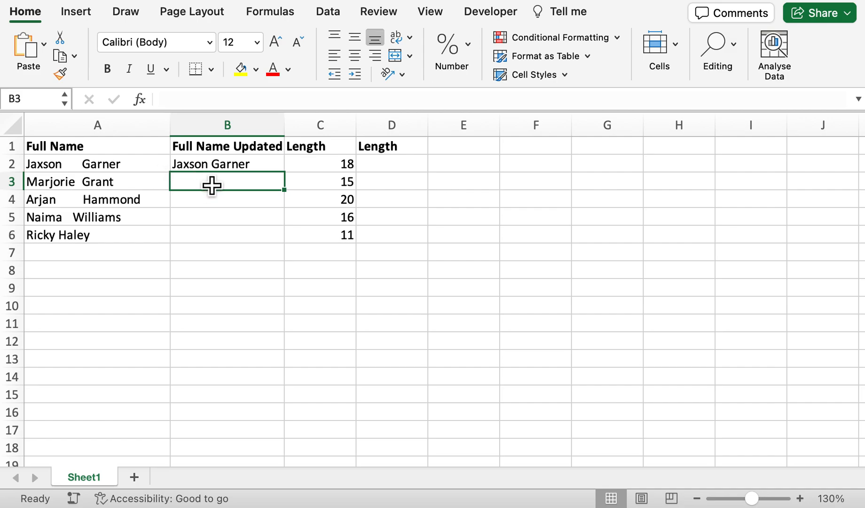
mouse_move(249, 178)
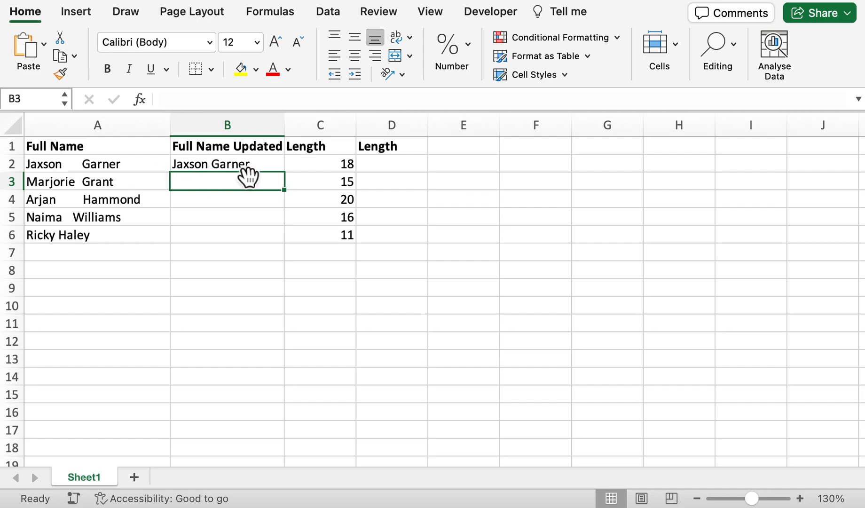
mouse_move(275, 173)
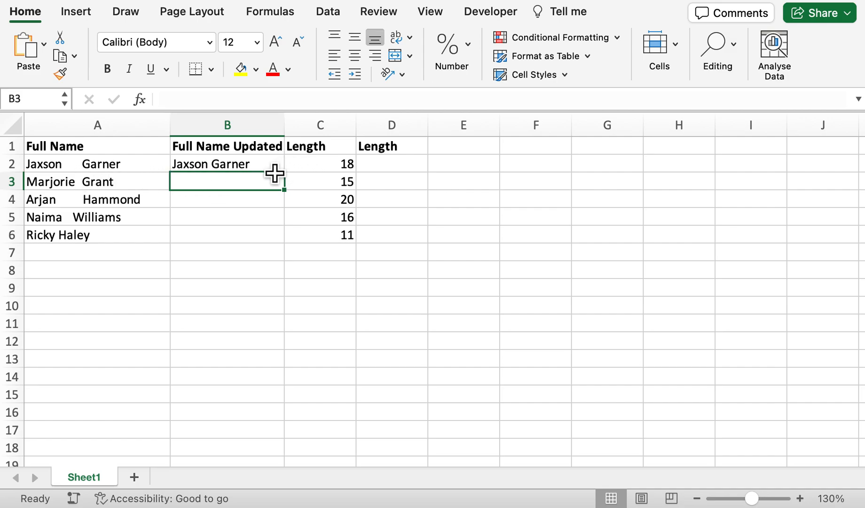
- Copy the TRIM formula from B2 down to B6 to clean all five names
left_click(227, 164)
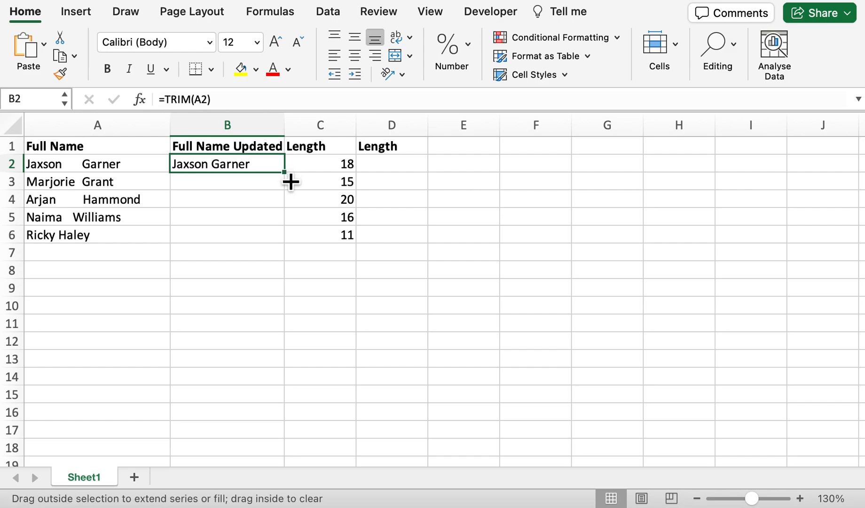
left_click_drag(287, 172, 286, 233)
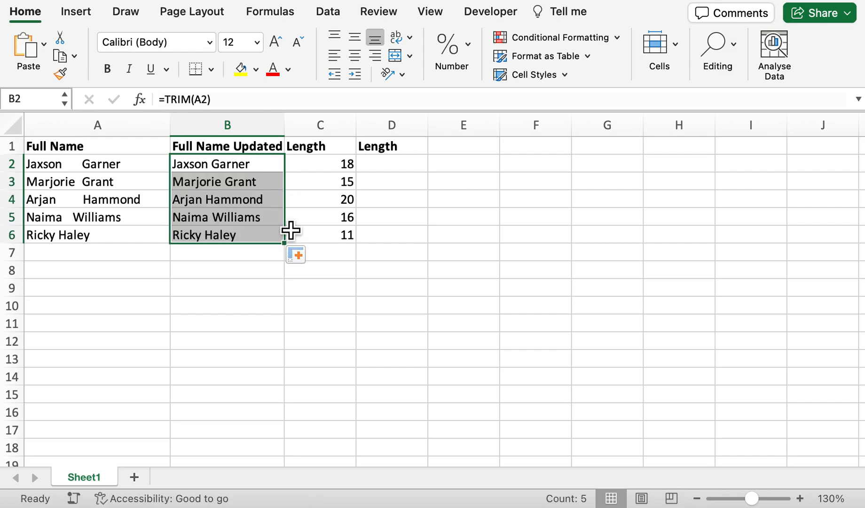
left_click(227, 218)
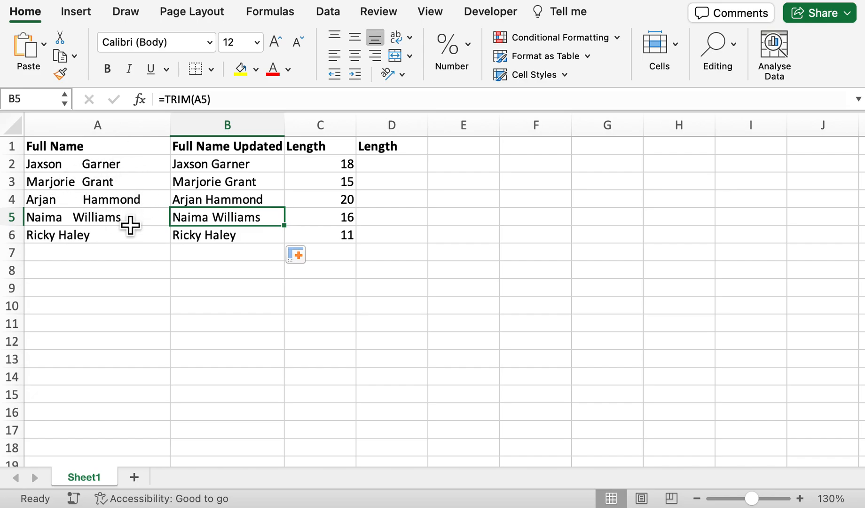
- Enter =LEN(B2) in D2 to count characters of the cleaned name
left_click(392, 164)
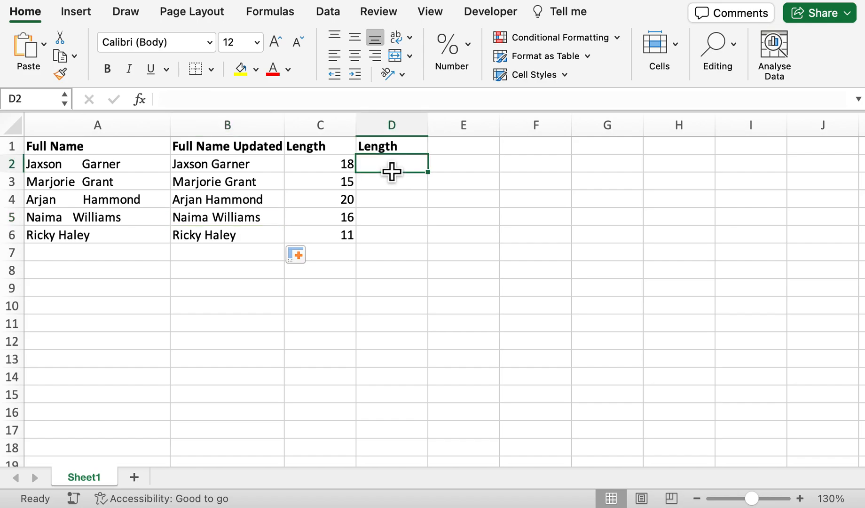
type("=")
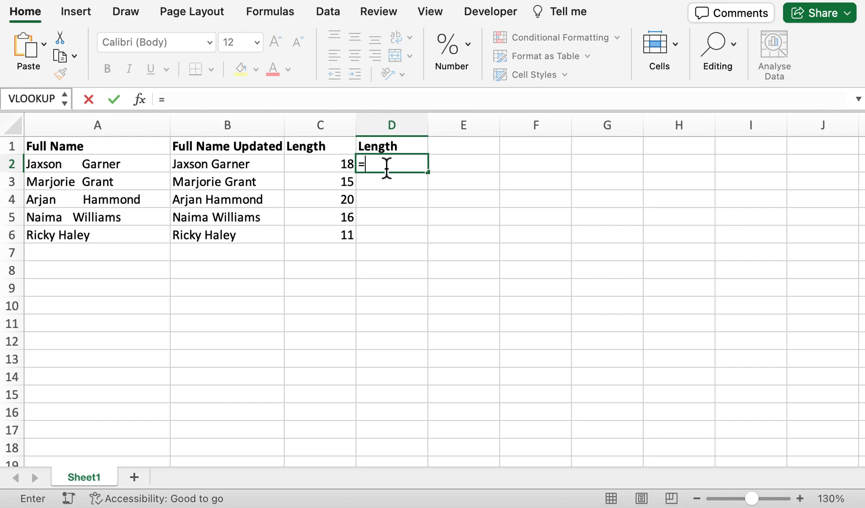
mouse_move(278, 163)
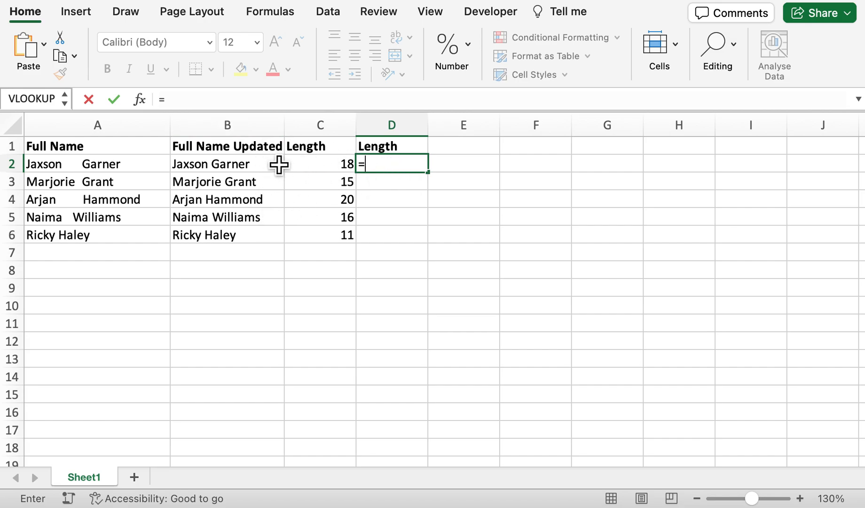
type("len")
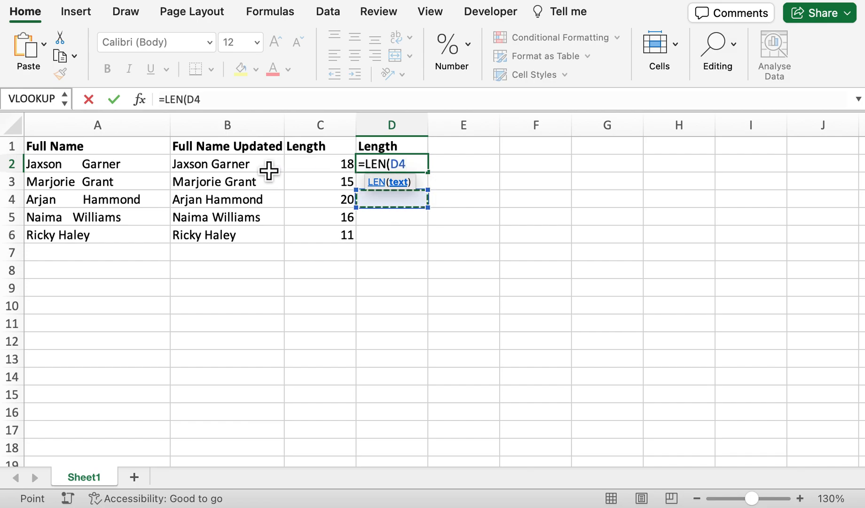
left_click(226, 164)
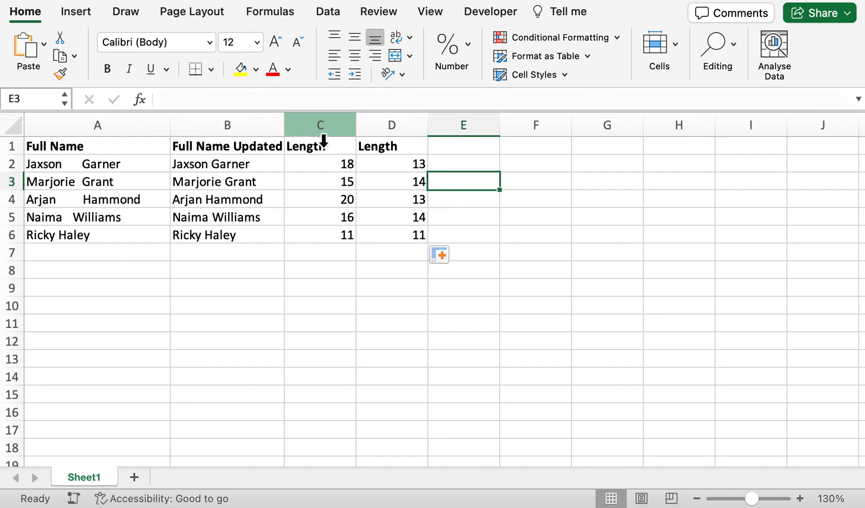
mouse_move(371, 186)
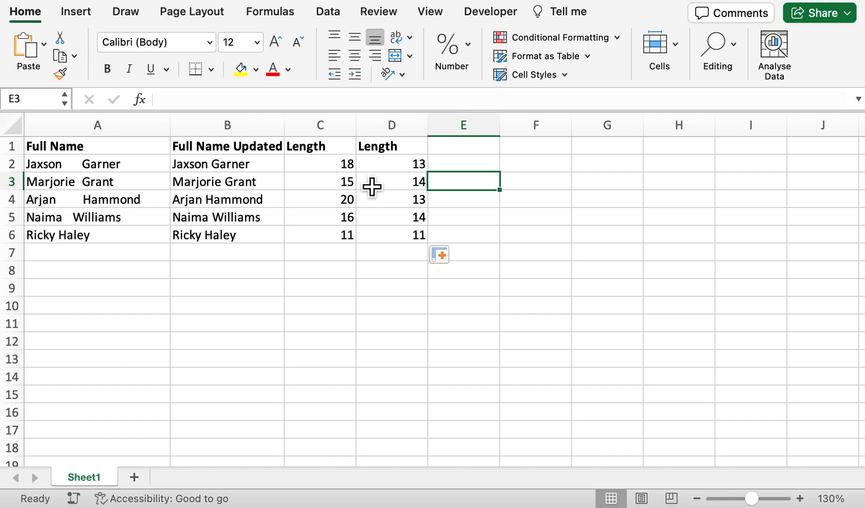